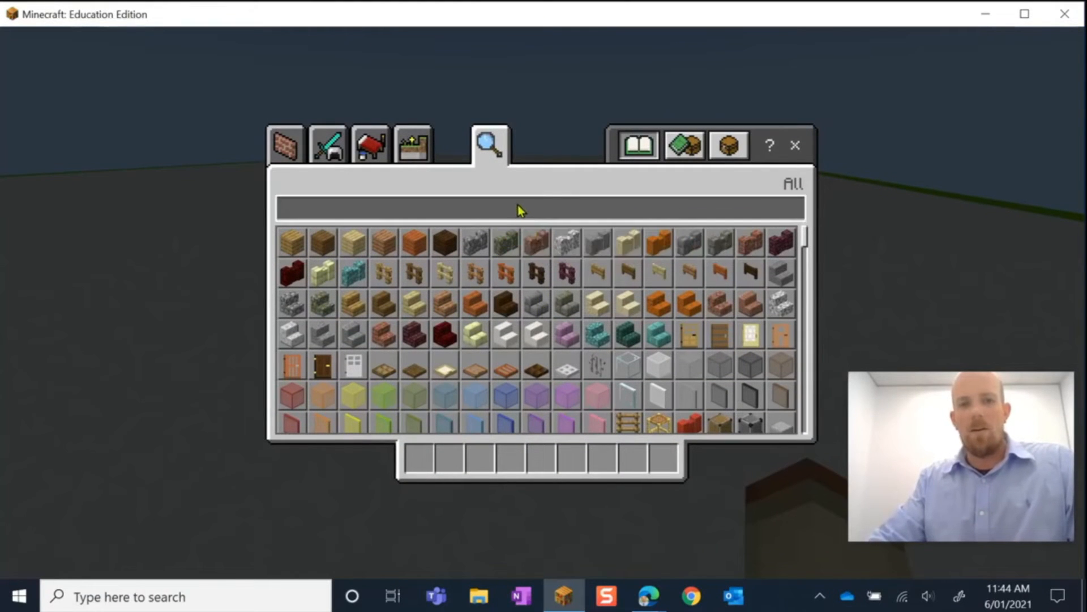
Search 'la' in the creative inventory and take a full stack of Lab Tables into the hotbar.
{"action": "type", "text": "lab"}
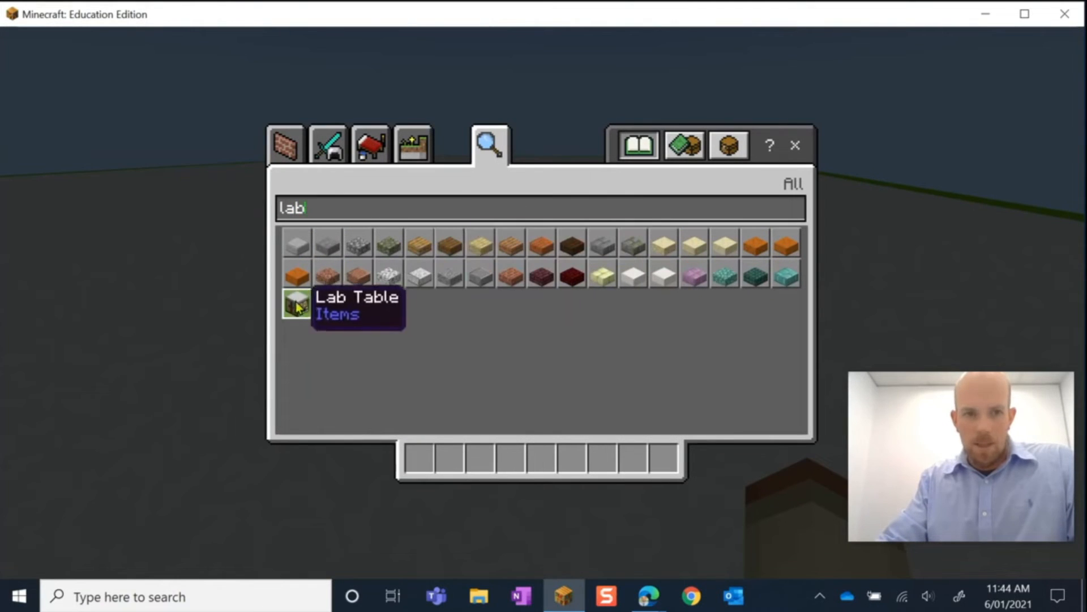
{"action": "left_click", "coordinate": [296, 305]}
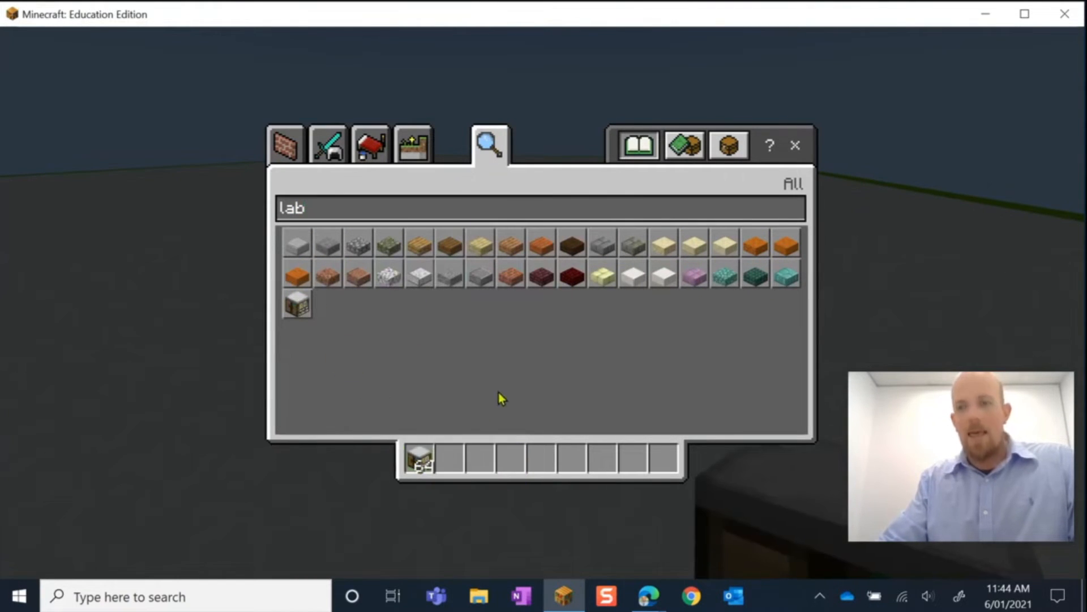
{"action": "left_click", "coordinate": [539, 207]}
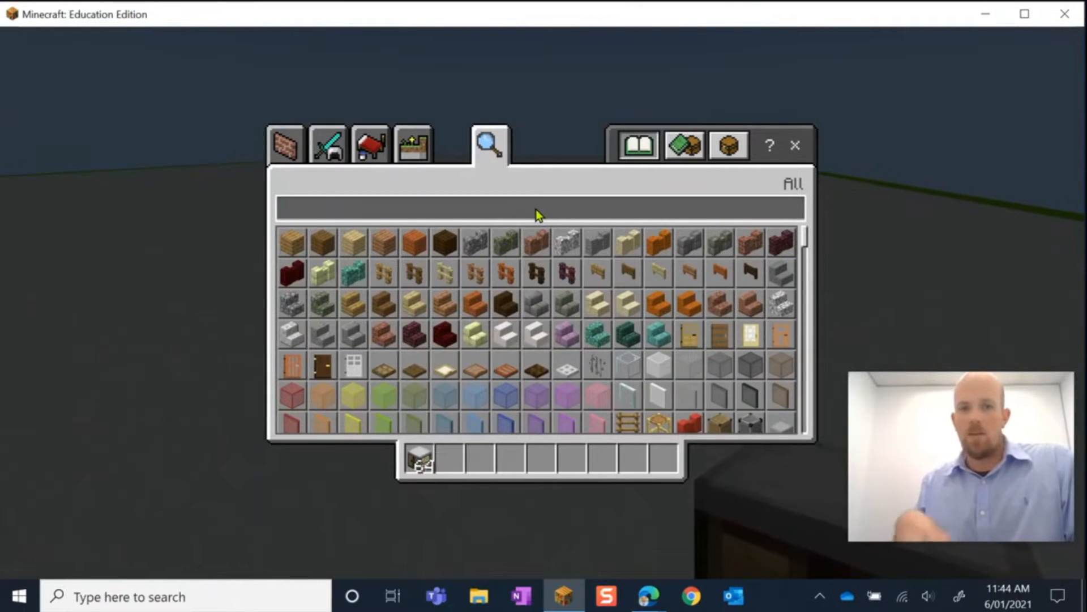
Search 'amm' then 'comp' and take a stack of Compound Creators into the hotbar.
{"action": "type", "text": "amm"}
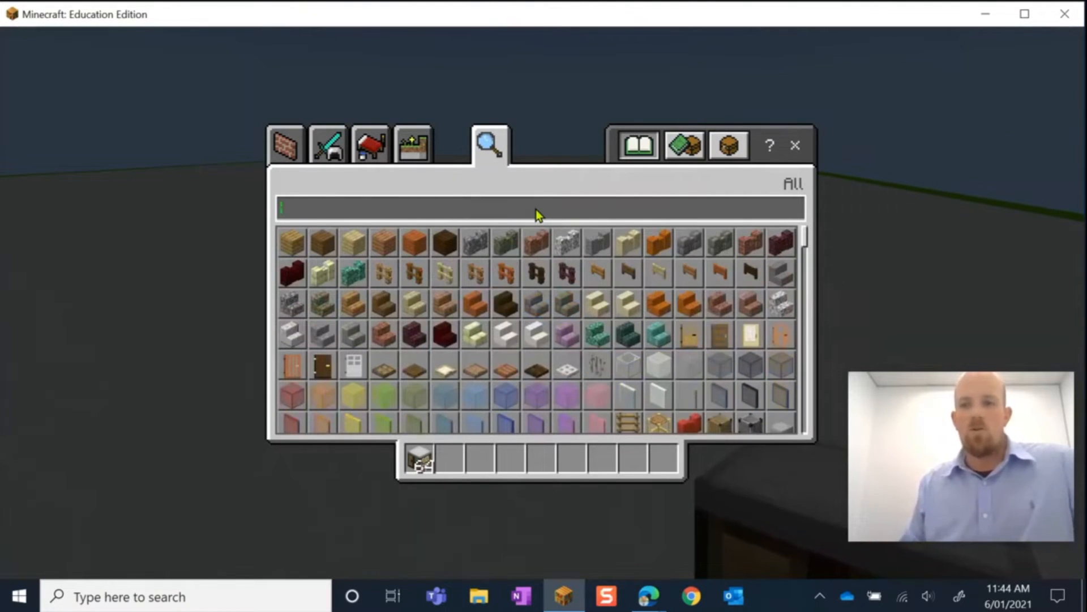
{"action": "type", "text": "comp"}
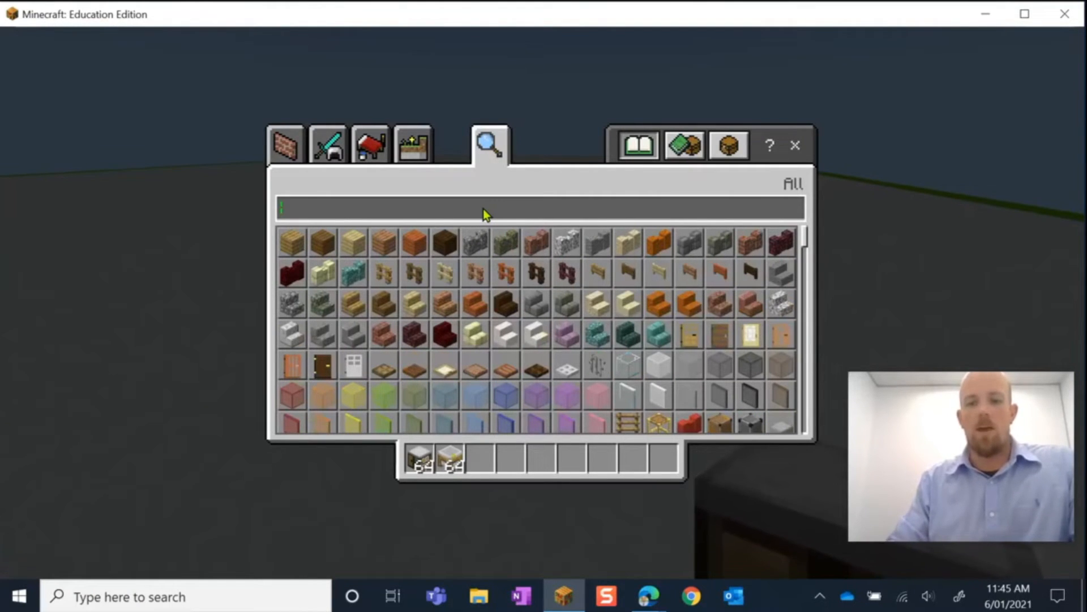
Search 'ni', 'hy' and 'ph' and take stacks of Nitrogen, Hydrogen and Phosphorus into the hotbar.
{"action": "type", "text": "ni"}
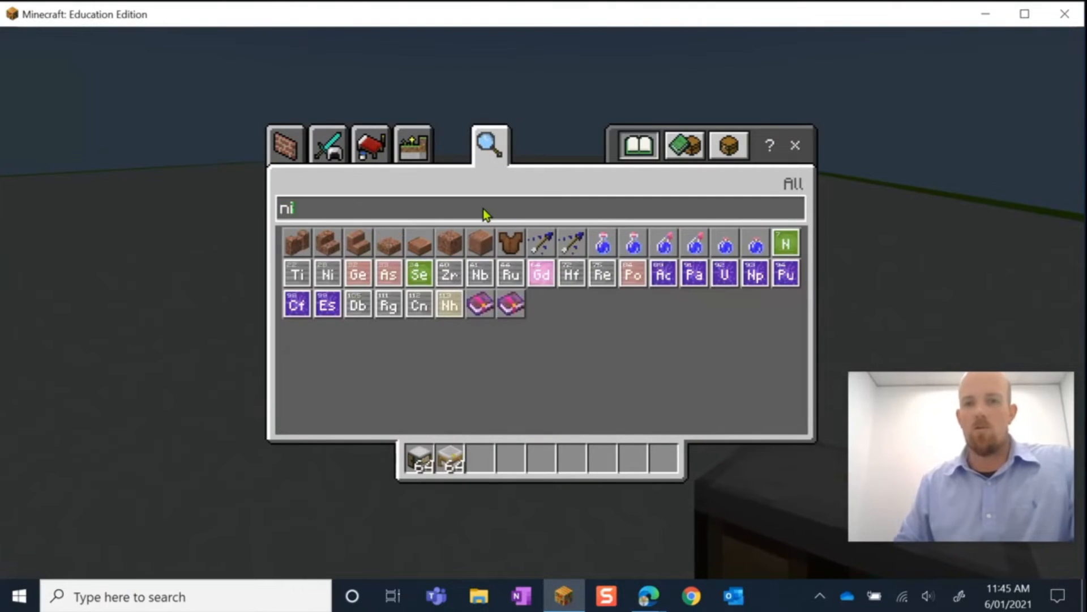
{"action": "mouse_move", "coordinate": [624, 223]}
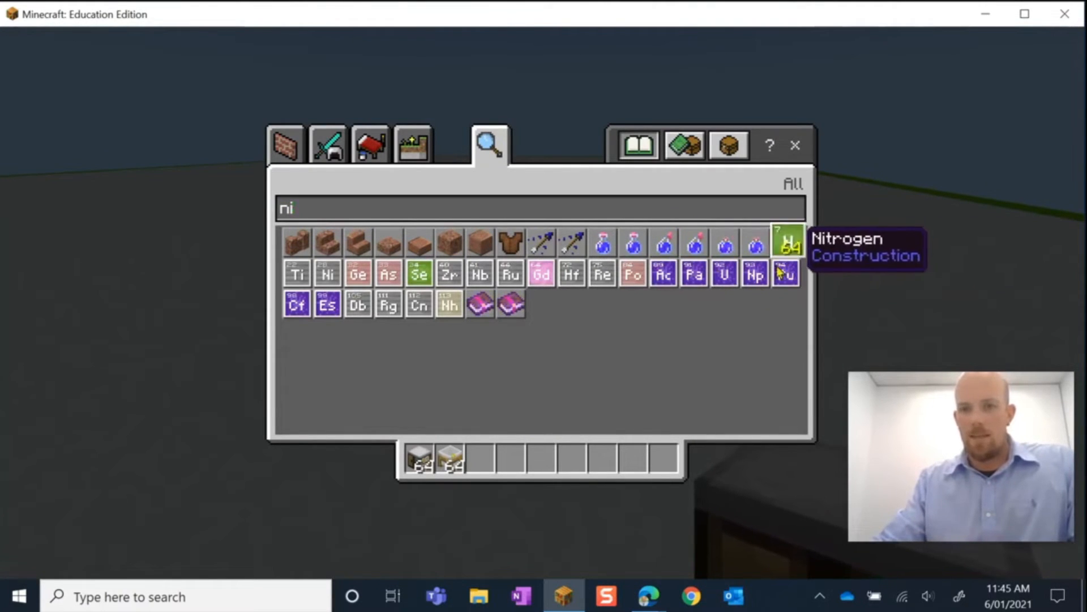
{"action": "left_click", "coordinate": [786, 242]}
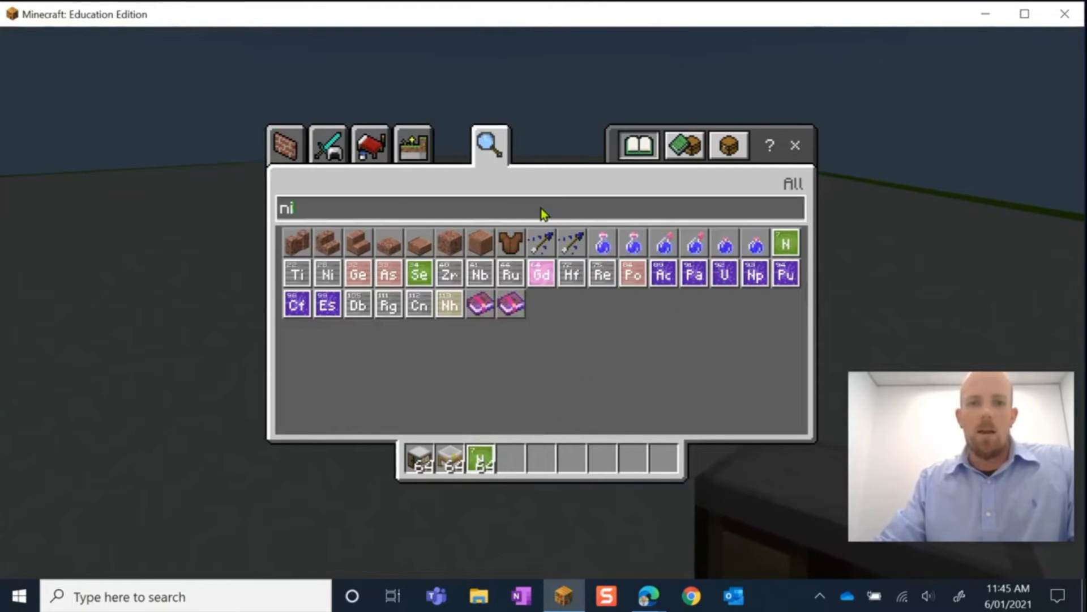
{"action": "type", "text": "hy"}
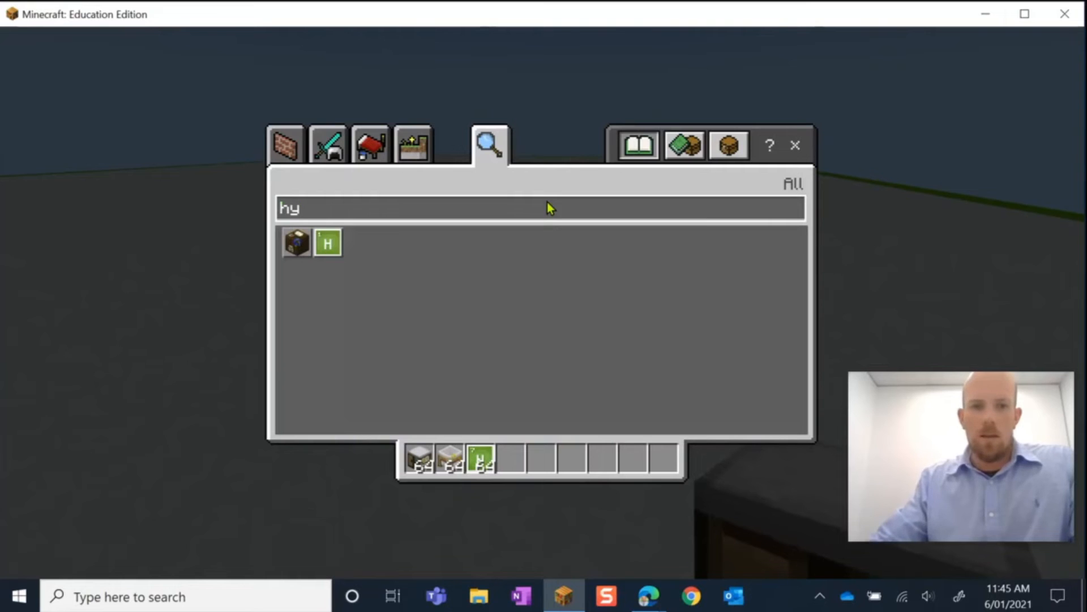
{"action": "mouse_move", "coordinate": [328, 242]}
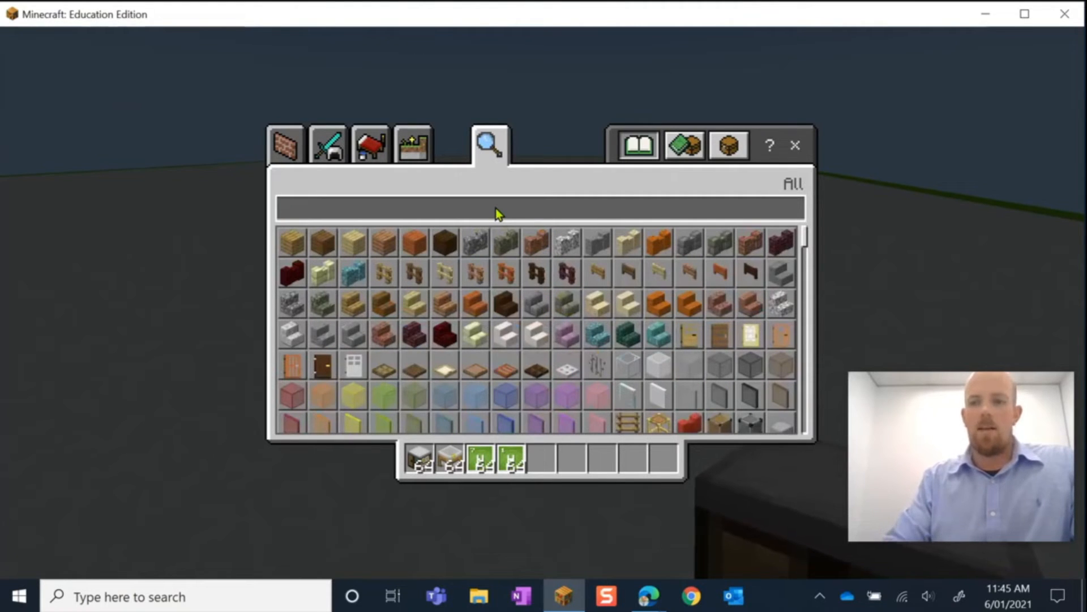
{"action": "type", "text": "pho"}
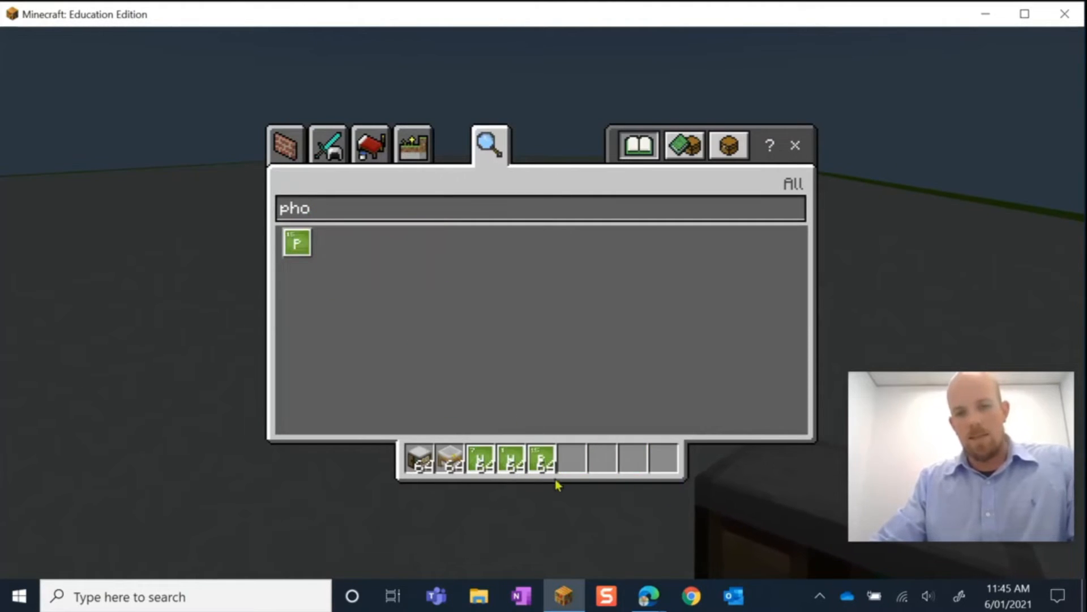
{"action": "mouse_move", "coordinate": [480, 460]}
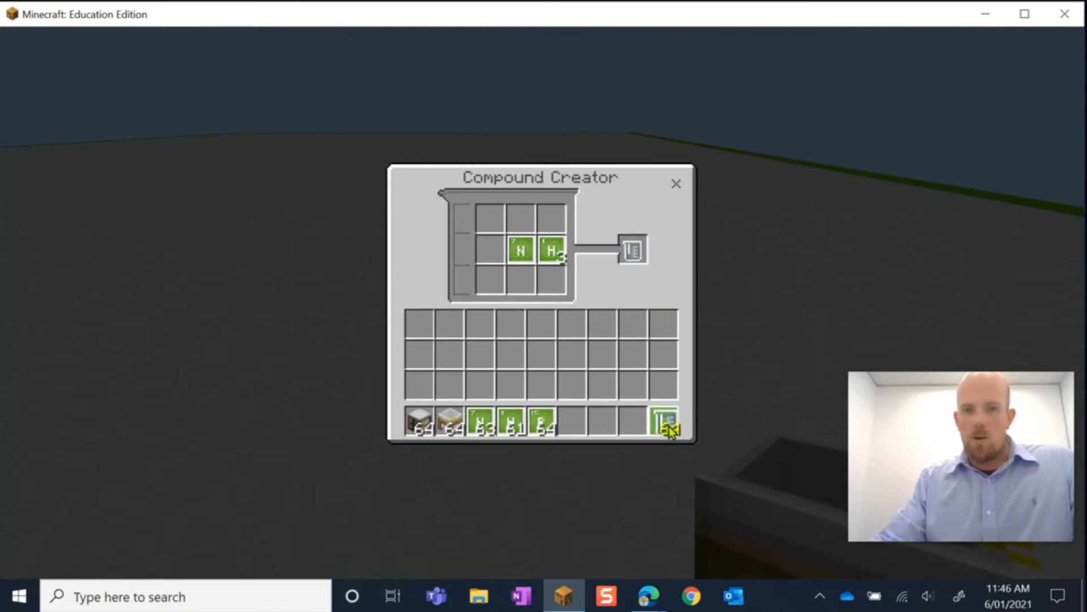
Collect the ammonia crafted from one nitrogen and three hydrogen into the hotbar.
{"action": "left_click", "coordinate": [676, 184]}
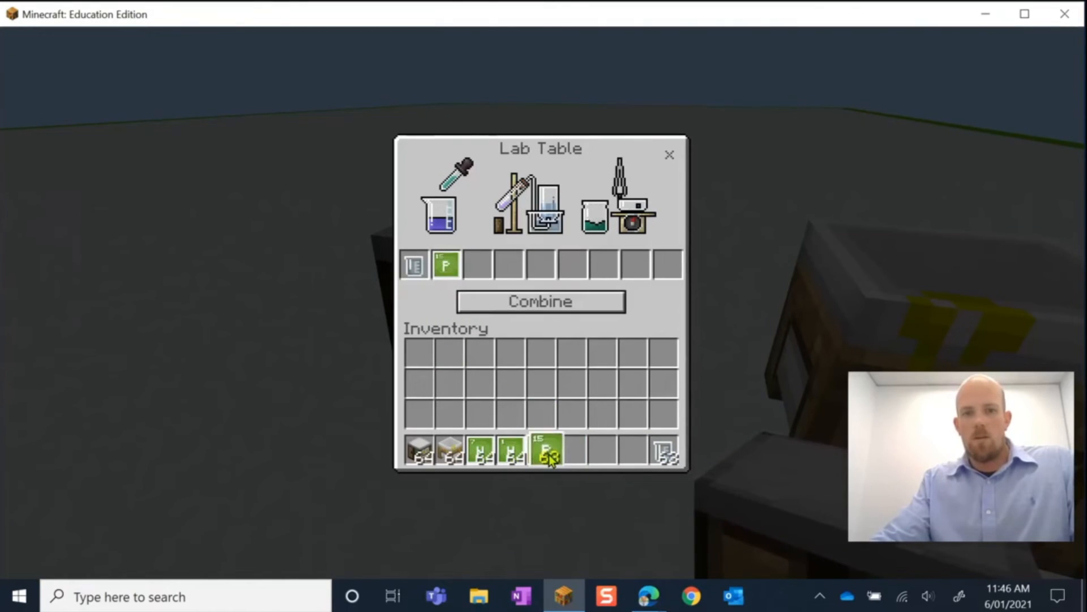
Add phosphorus beside the ammonia in the Lab Table to combine into Super Fertilizer.
{"action": "left_click", "coordinate": [540, 301]}
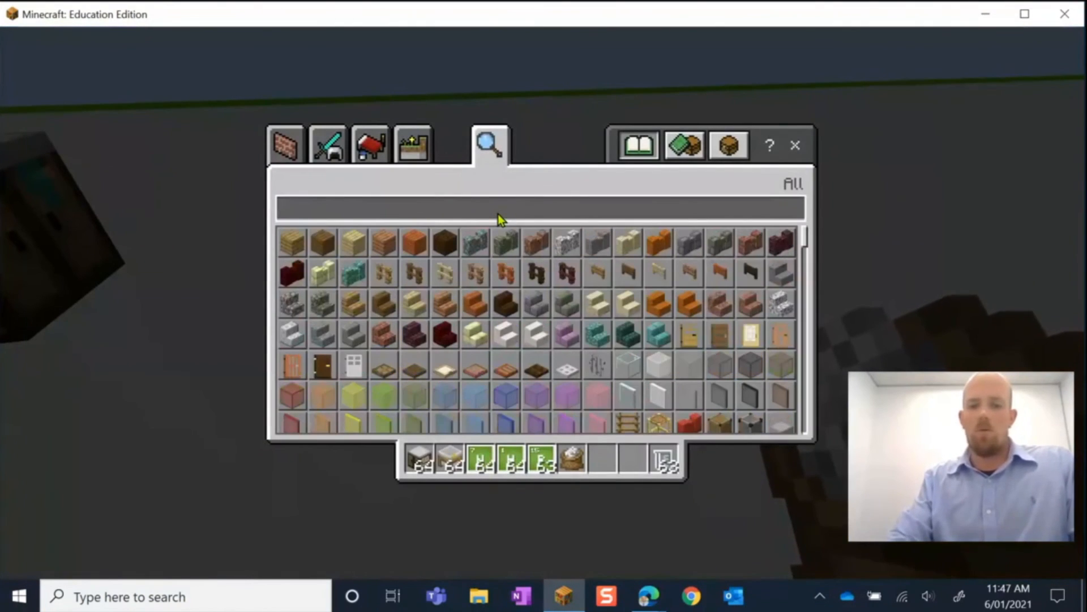
Search 'grass' and take grass blocks into the hotbar for a small square patch.
{"action": "type", "text": "grass"}
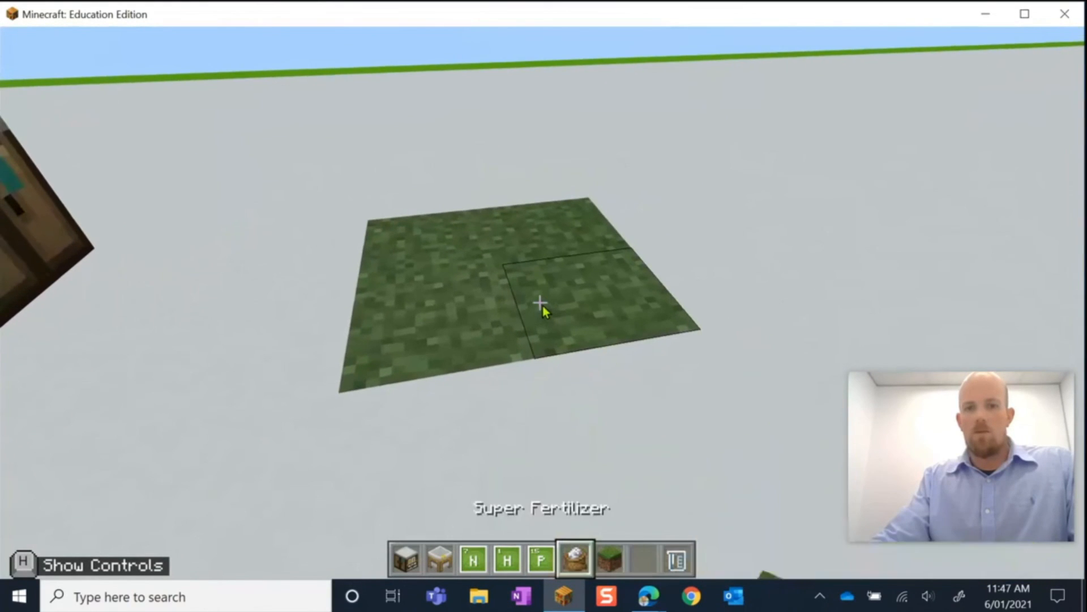
Apply Super Fertilizer to the grass patch so tall grass sprouts across it.
{"action": "left_click", "coordinate": [542, 305]}
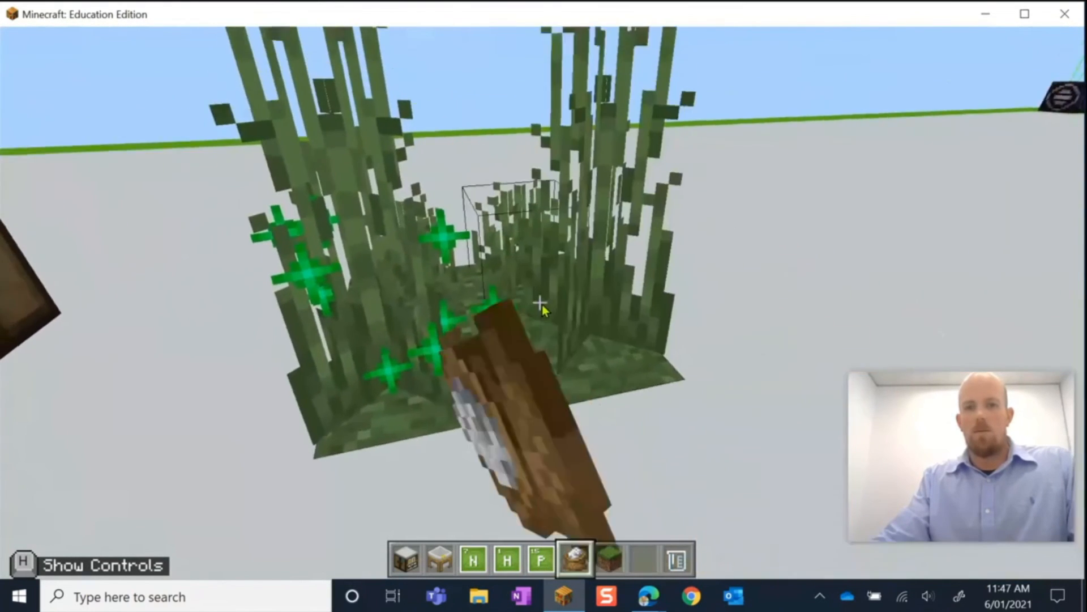